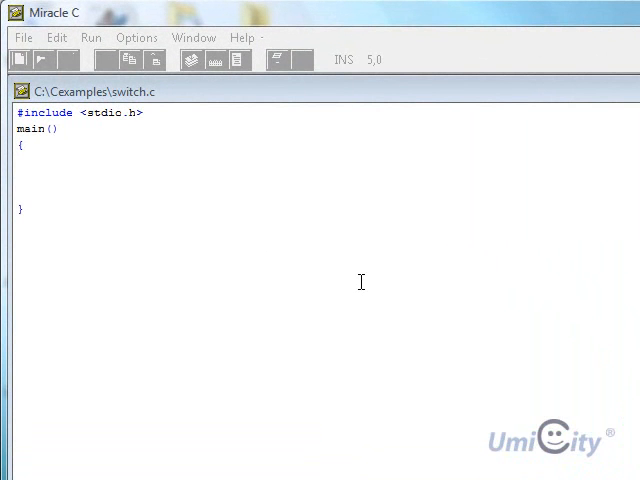
pyautogui.moveTo(372, 274)
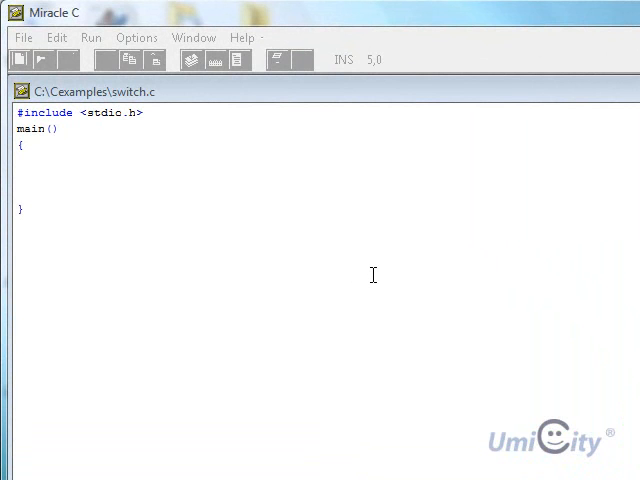
pyautogui.moveTo(316, 276)
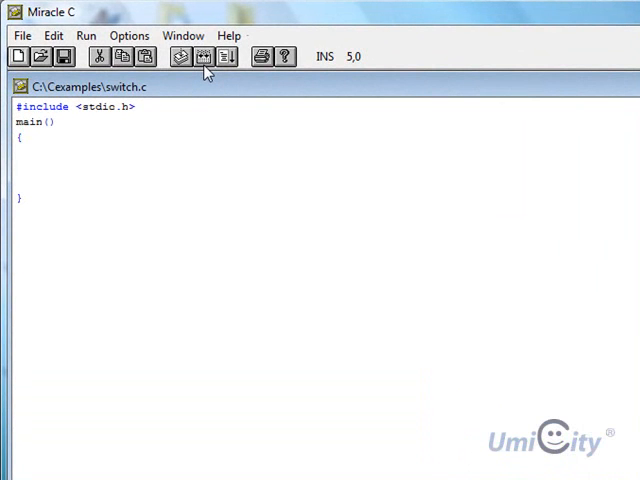
# Declare an integer i inside main with "int i;"
pyautogui.write('int')
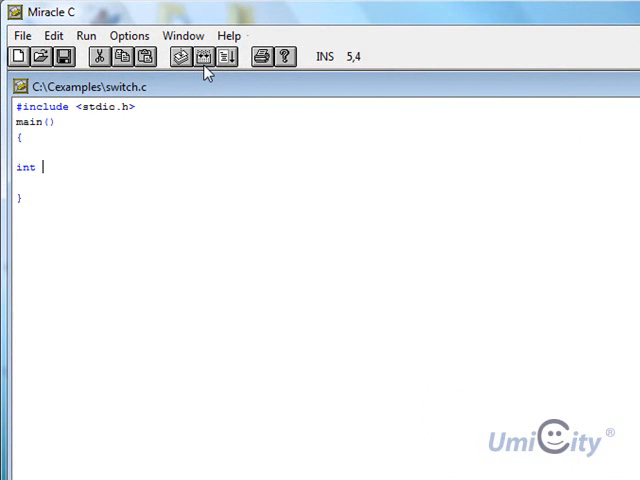
pyautogui.write('i')
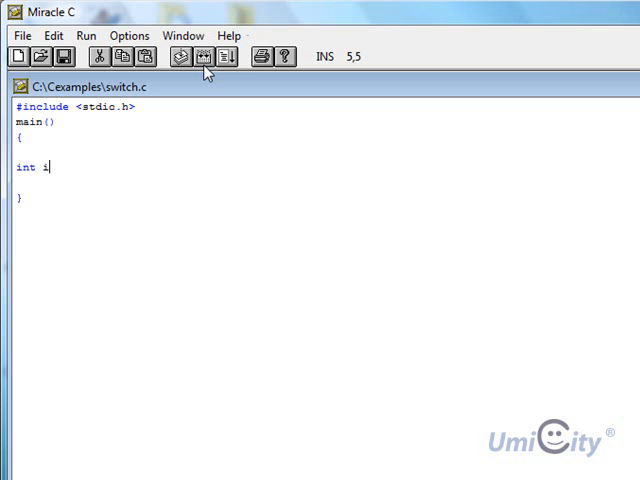
pyautogui.write(';')
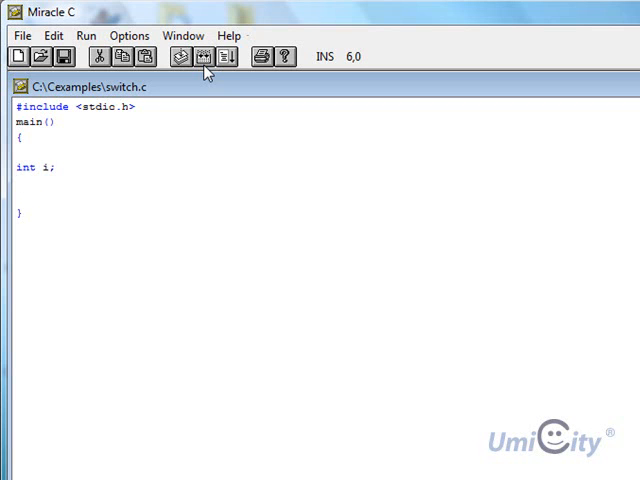
# Write the for-loop header "for (i=0; i<3; i++)"
pyautogui.write('for')
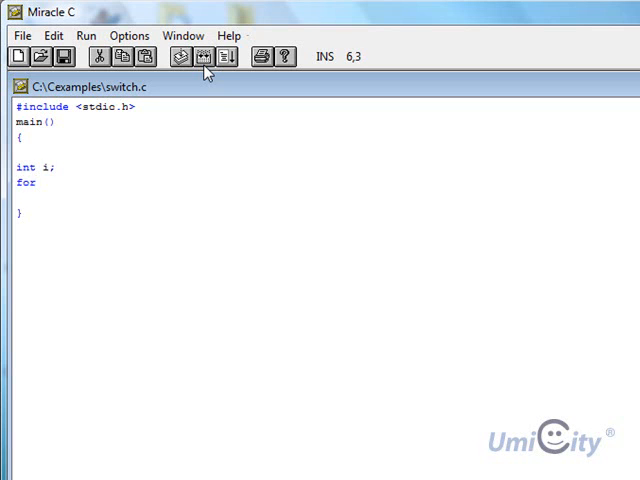
pyautogui.write('(i')
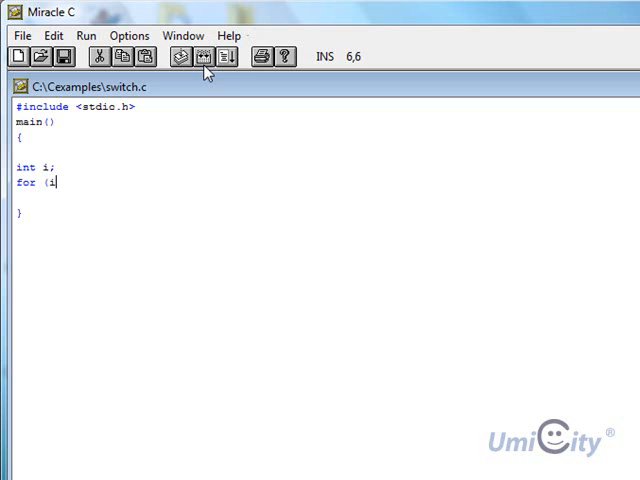
pyautogui.write('=0; i')
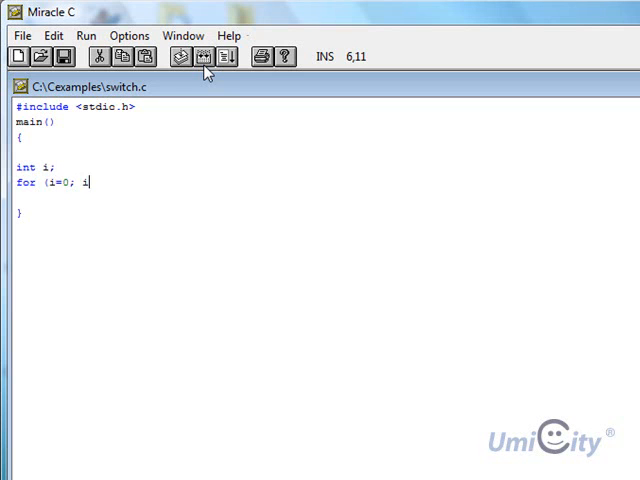
pyautogui.write('<')
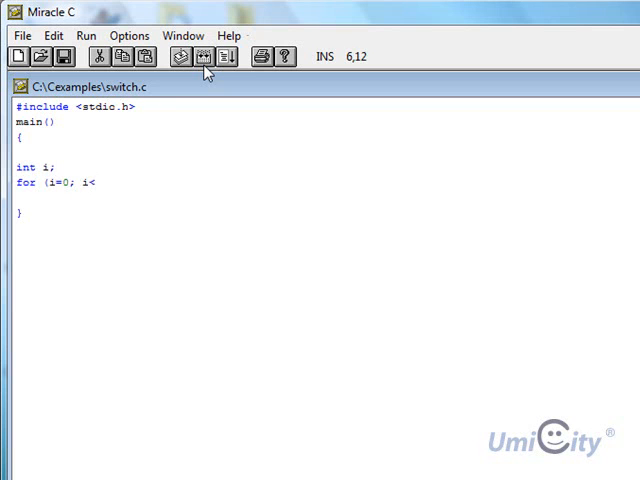
pyautogui.write('3')
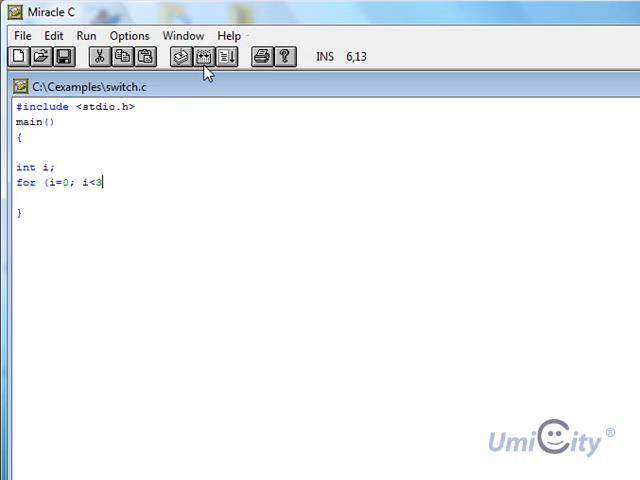
pyautogui.write(';')
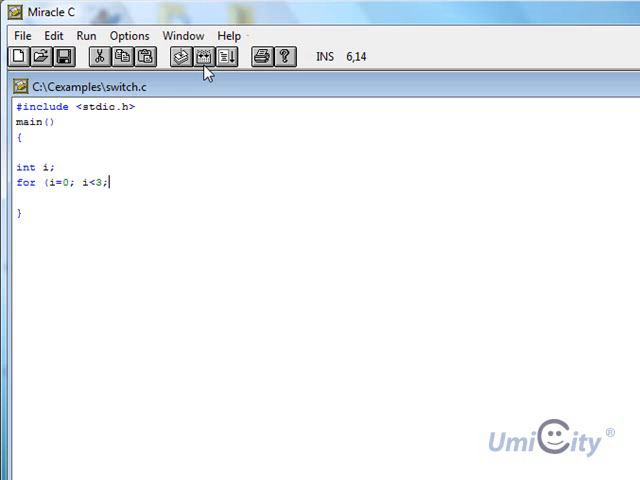
pyautogui.write('i+')
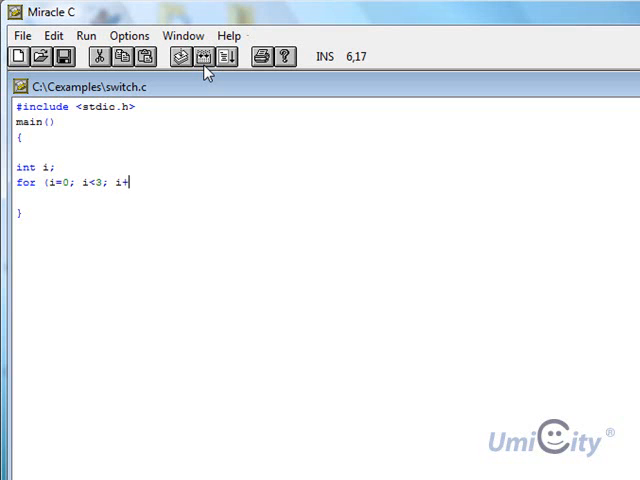
pyautogui.write('+')
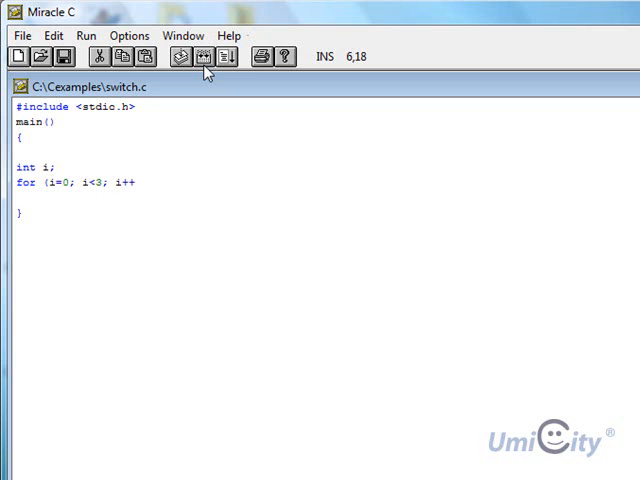
pyautogui.write(')')
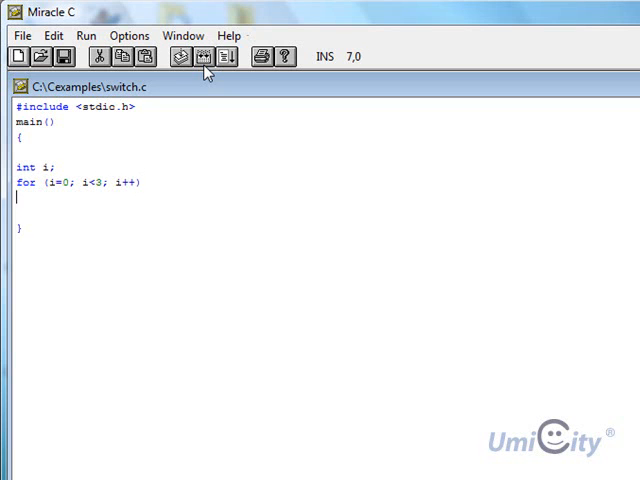
# Write the braced loop body printf("For loop index number %d \n", i);
pyautogui.write('{')
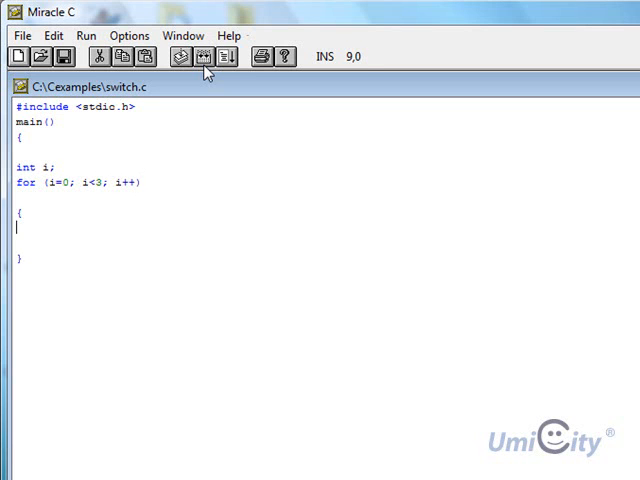
pyautogui.write('prin')
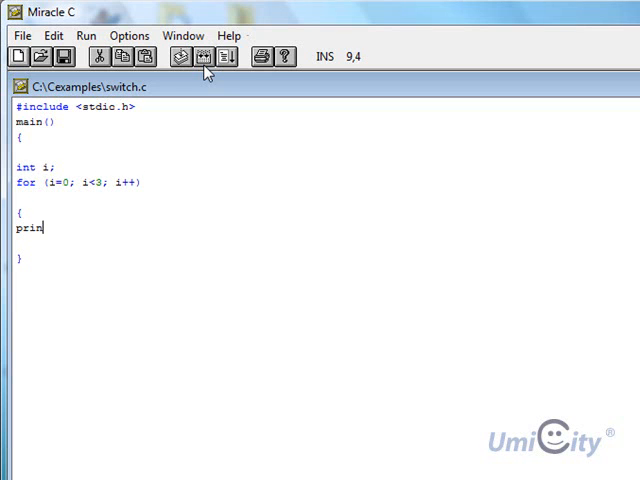
pyautogui.write('tf')
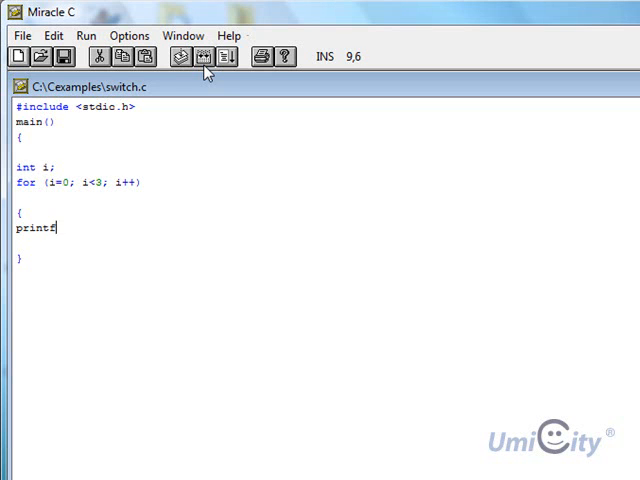
pyautogui.write('("')
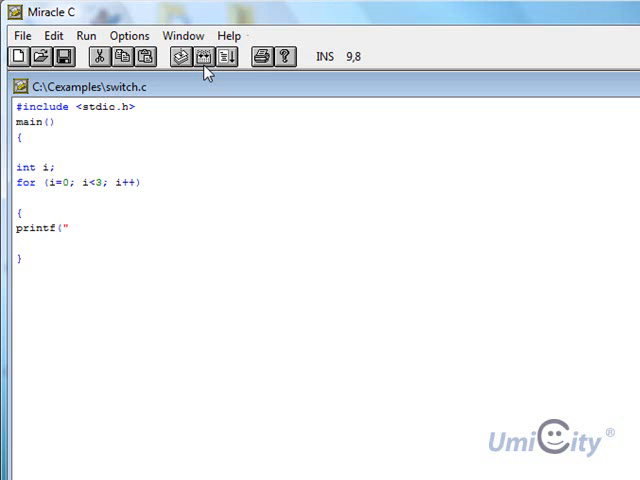
pyautogui.write('For loop index number')
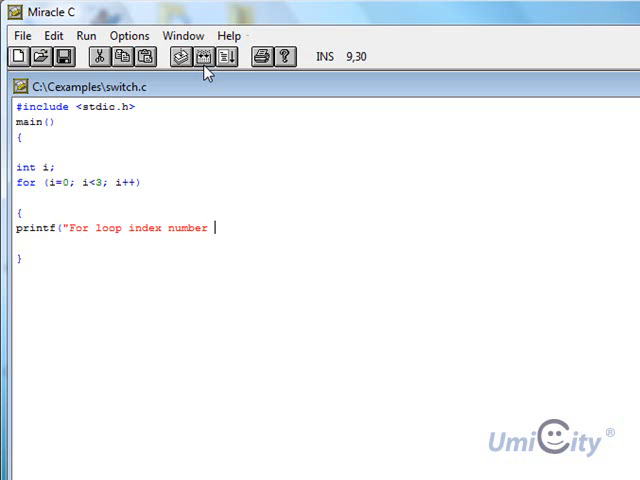
pyautogui.write('%d')
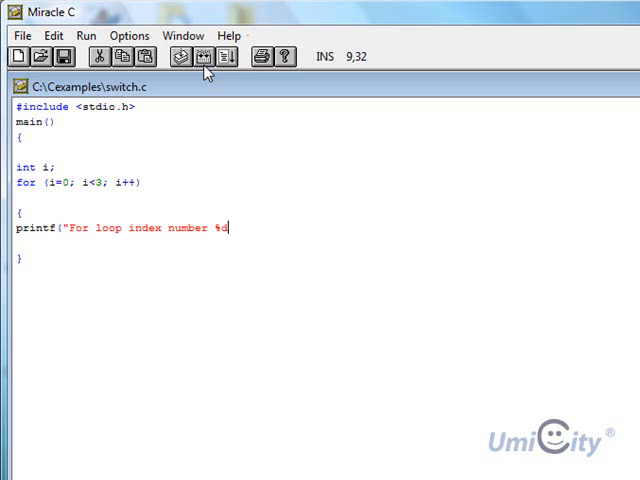
pyautogui.write('\\n')
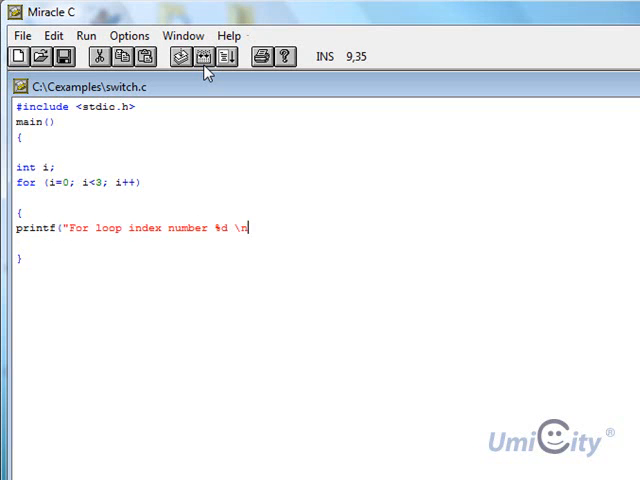
pyautogui.write('"')
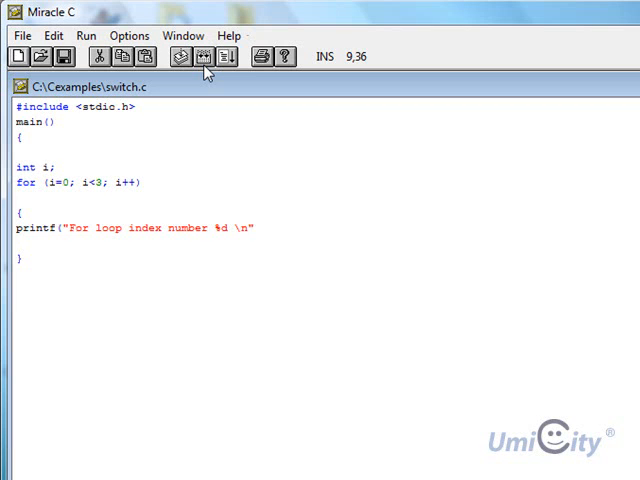
pyautogui.write(', i')
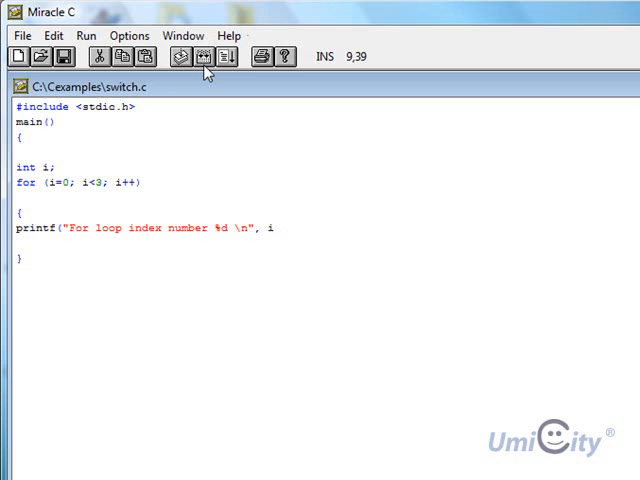
pyautogui.write(');')
pyautogui.click(322, 242)
pyautogui.write('}')
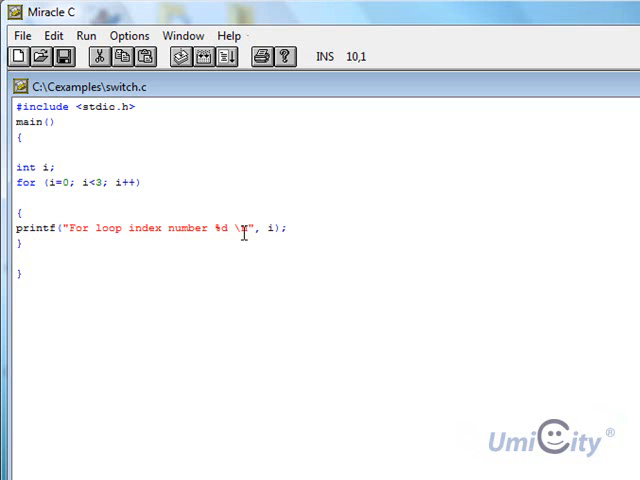
pyautogui.moveTo(74, 244)
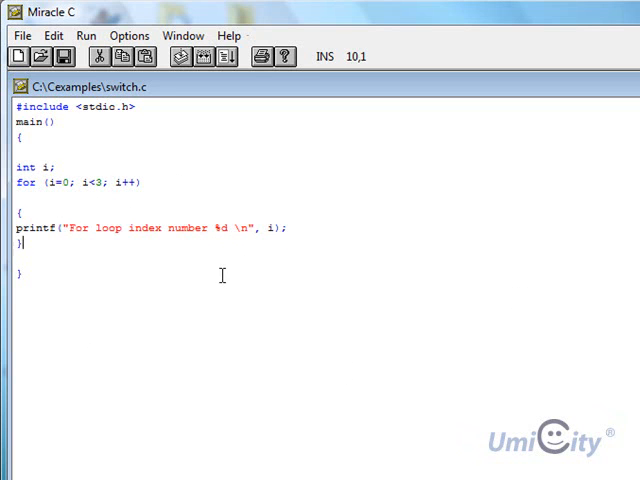
pyautogui.moveTo(58, 190)
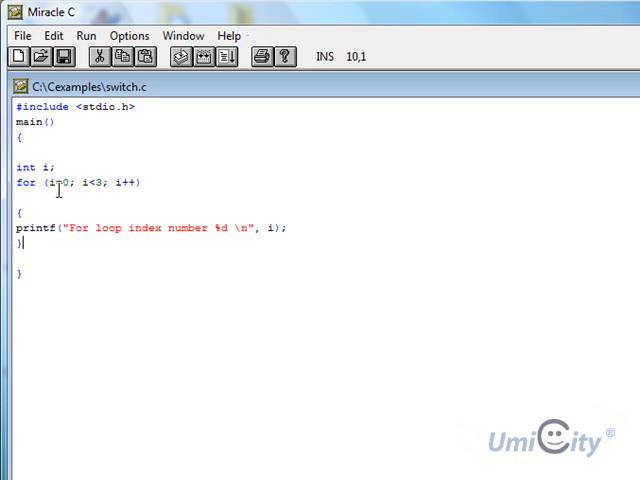
pyautogui.moveTo(84, 216)
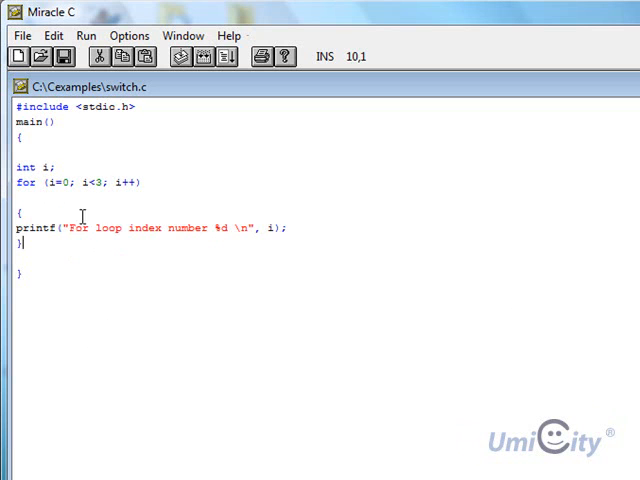
pyautogui.moveTo(264, 196)
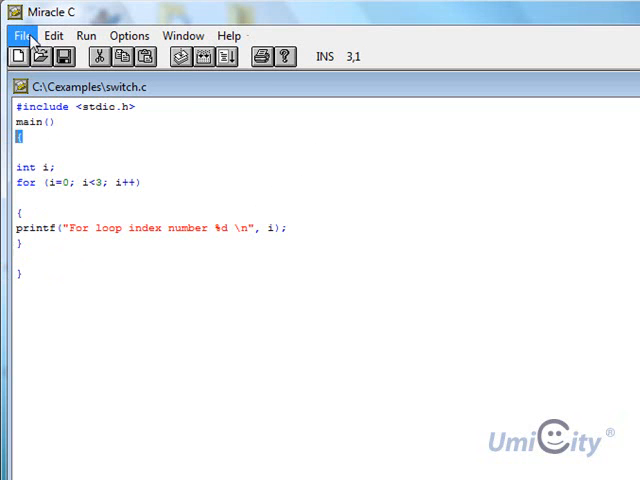
# Save the source as forloop and build it, dismissing the version notice
pyautogui.click(24, 36)
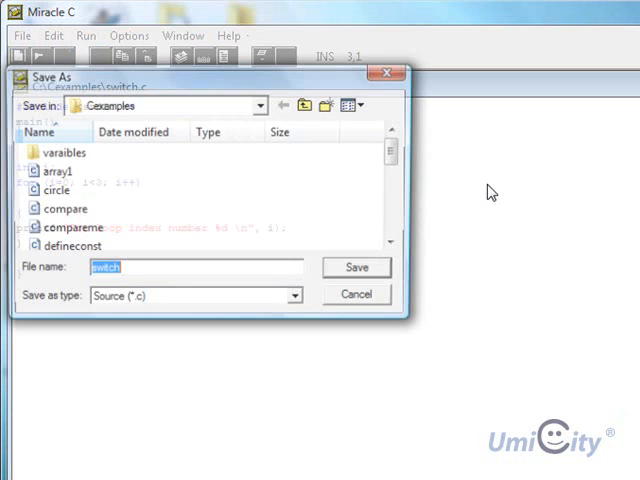
pyautogui.write('for')
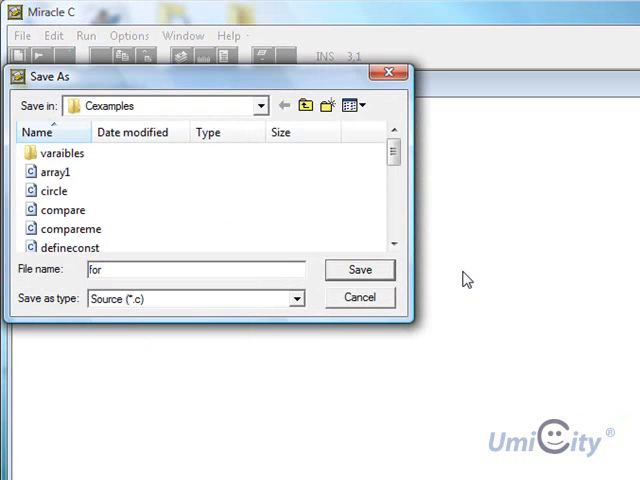
pyautogui.write('loop')
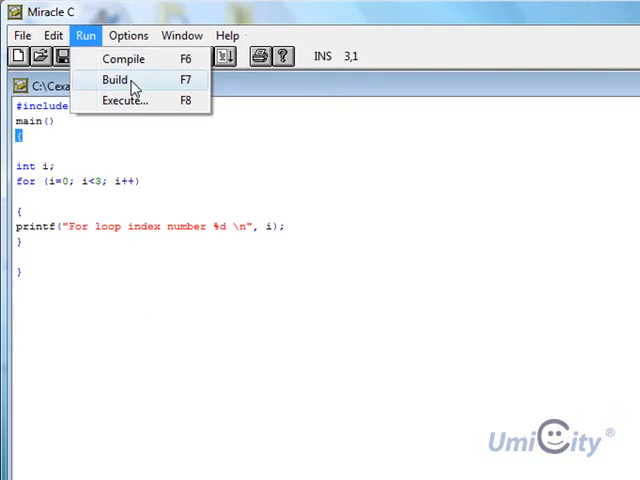
pyautogui.click(110, 78)
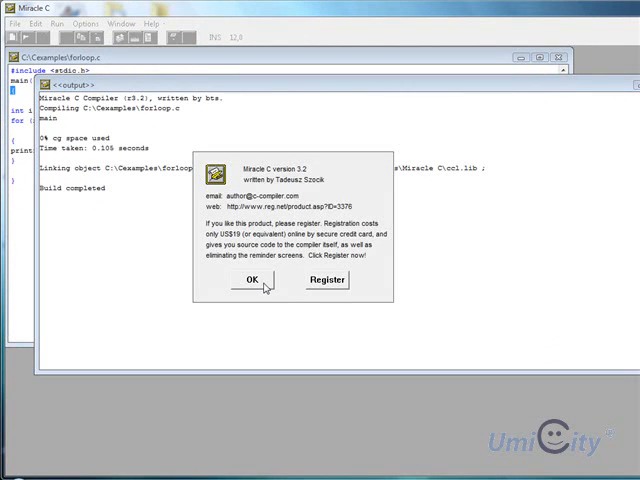
pyautogui.click(252, 280)
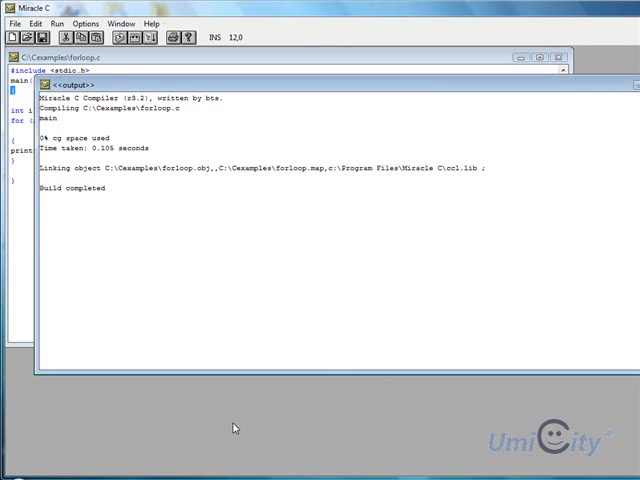
# Run forloop in Command Prompt to print For loop index number 0 through 2
pyautogui.press('alt+tab')
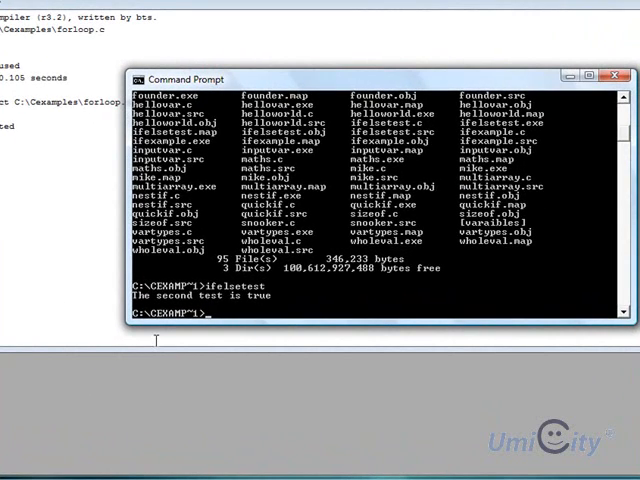
pyautogui.write('forloop')
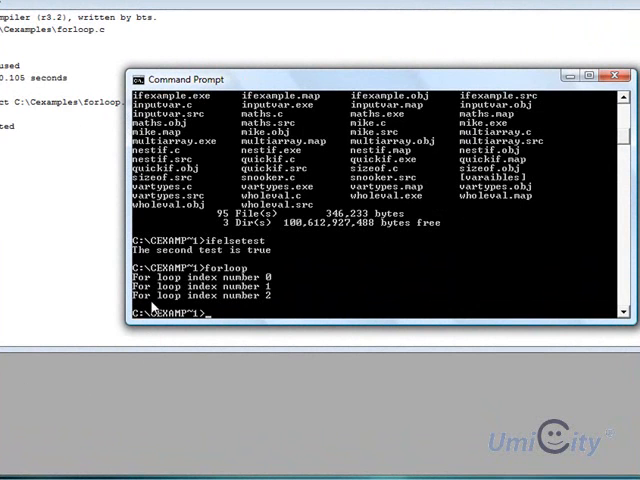
pyautogui.moveTo(164, 298)
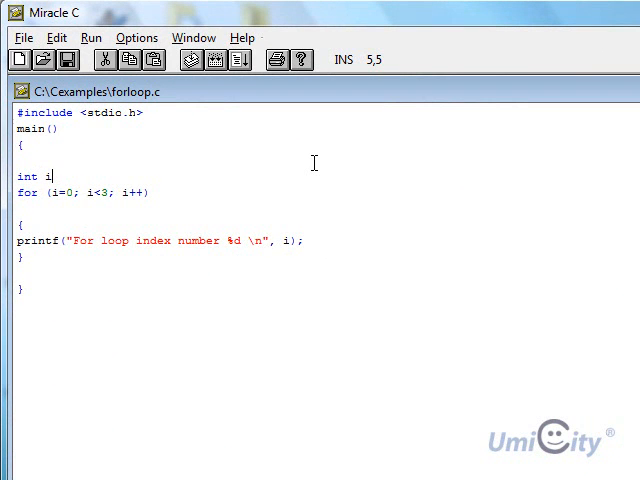
# Declare int i,j and change the outer loop to run i=1 while i<4
pyautogui.write(',j')
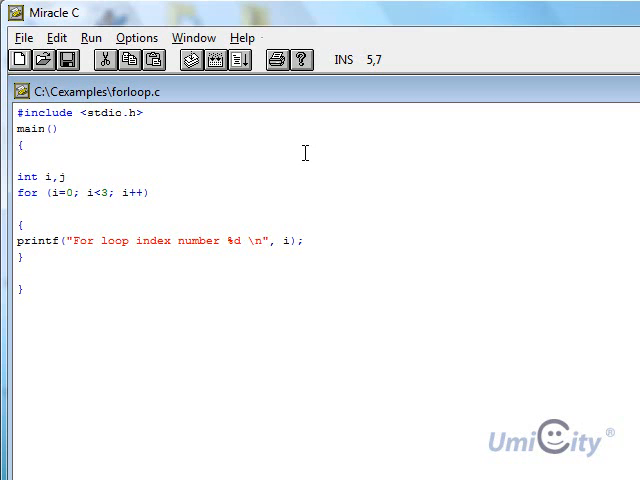
pyautogui.moveTo(122, 264)
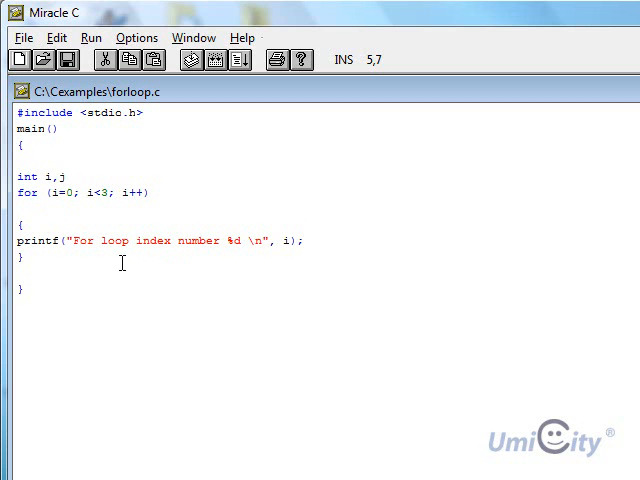
pyautogui.moveTo(82, 224)
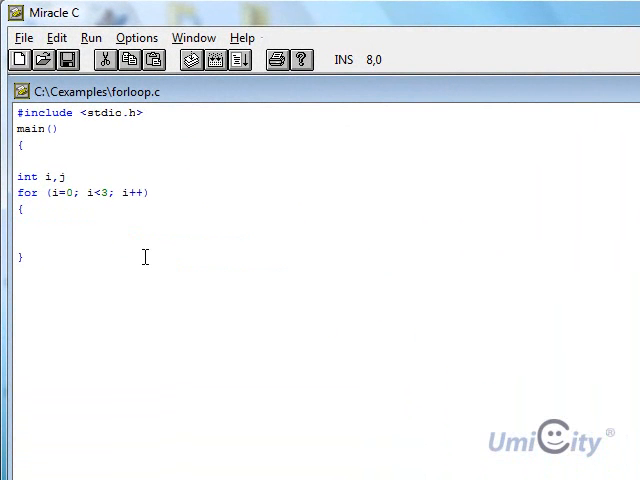
pyautogui.moveTo(82, 192)
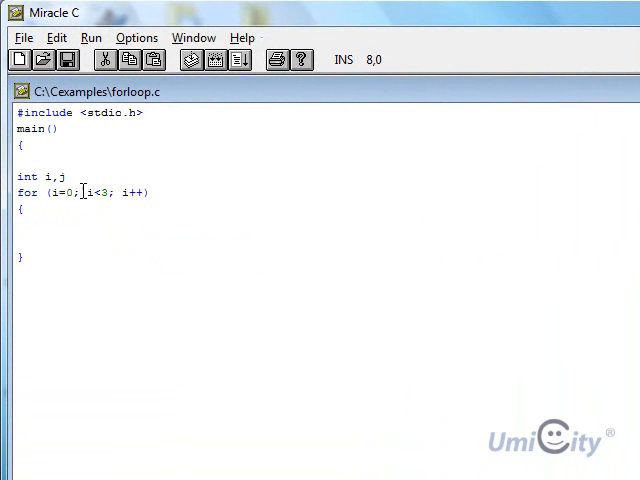
pyautogui.write('1')
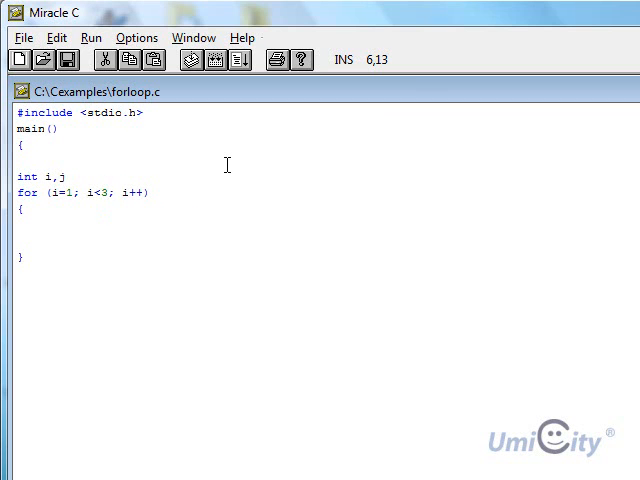
pyautogui.write('4')
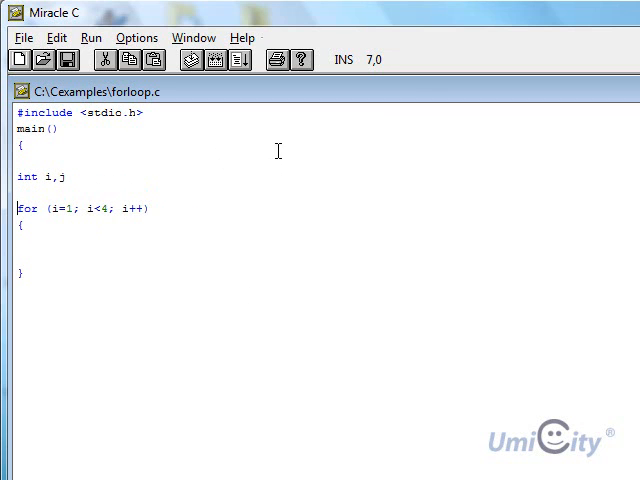
pyautogui.moveTo(276, 166)
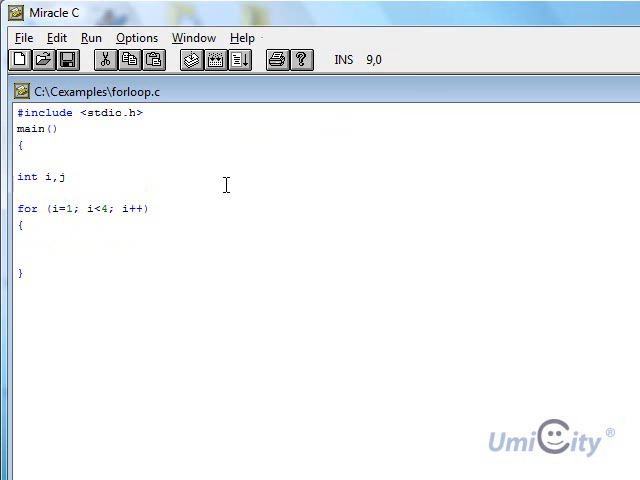
# Write printf("Outer lopp index number %d \n", i); as the outer loop's print line
pyautogui.write('print')
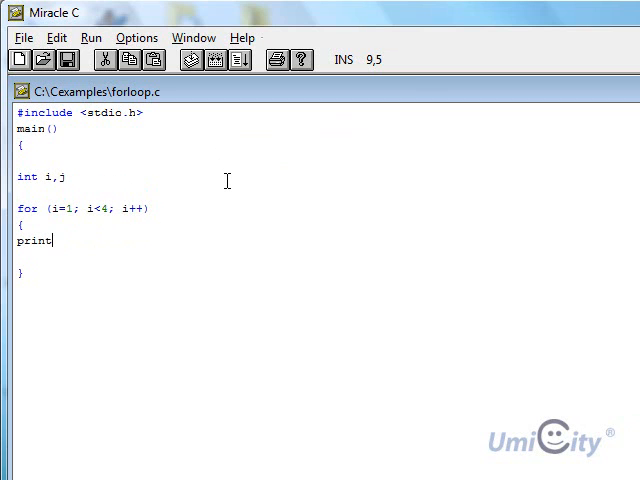
pyautogui.write('f(')
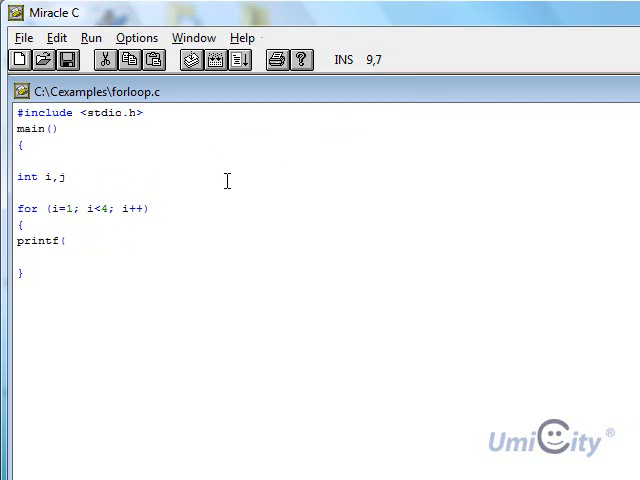
pyautogui.write('"Out')
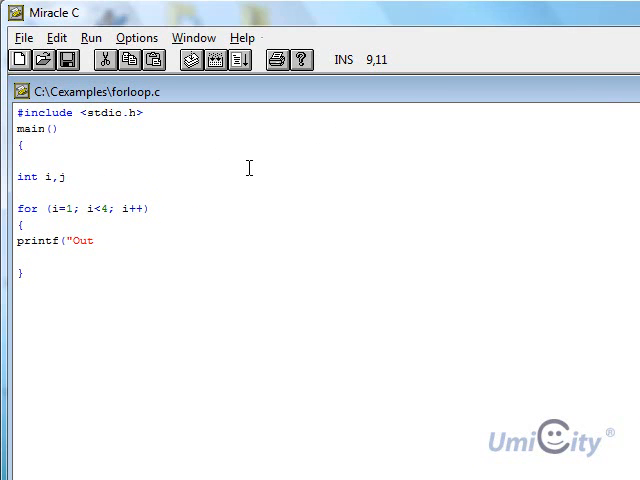
pyautogui.write('e')
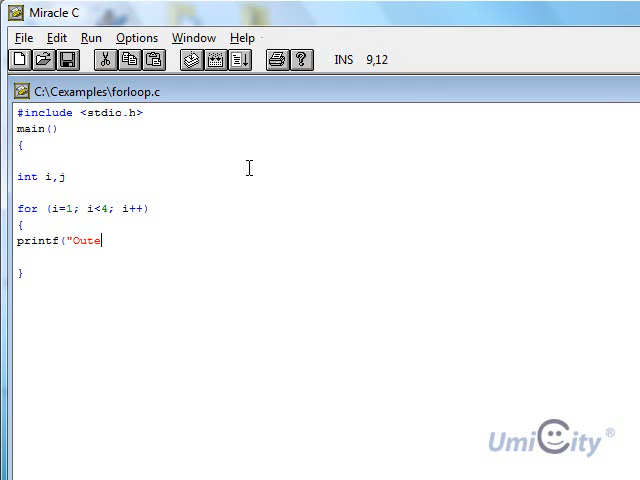
pyautogui.write('r lopp index')
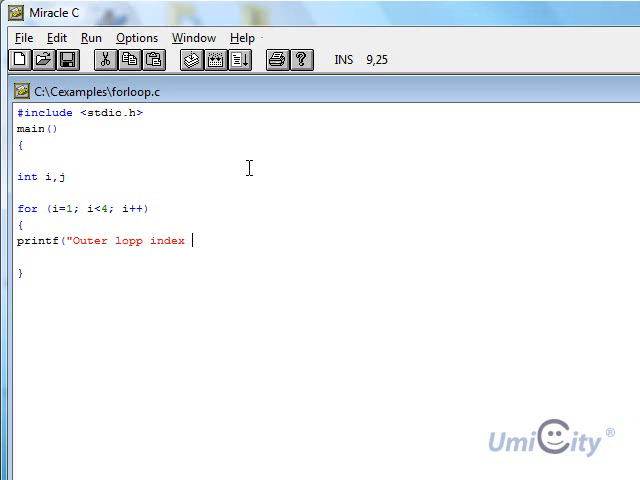
pyautogui.write('number')
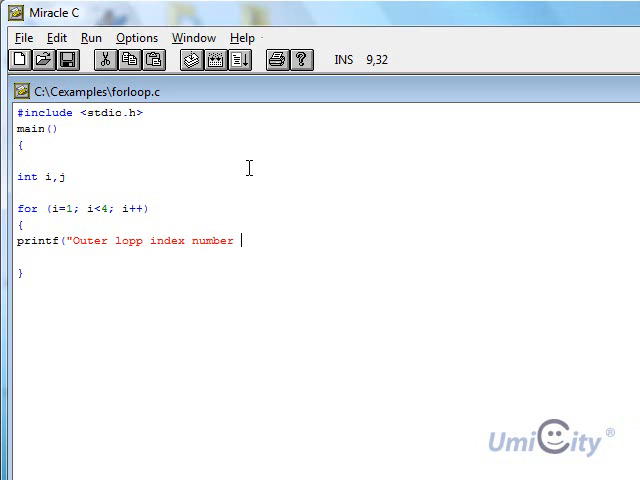
pyautogui.write('%d')
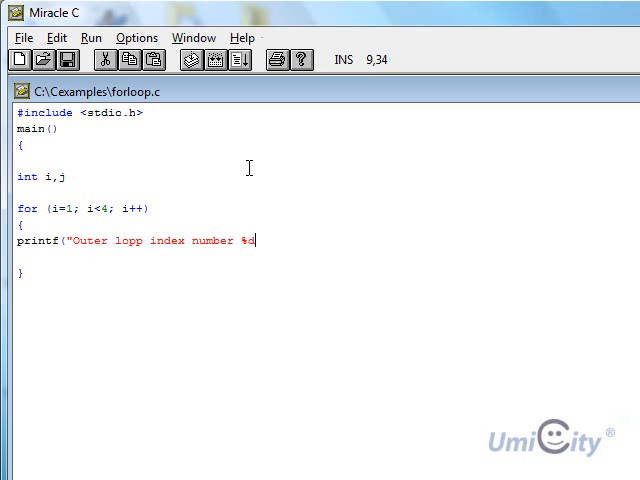
pyautogui.write('\\n')
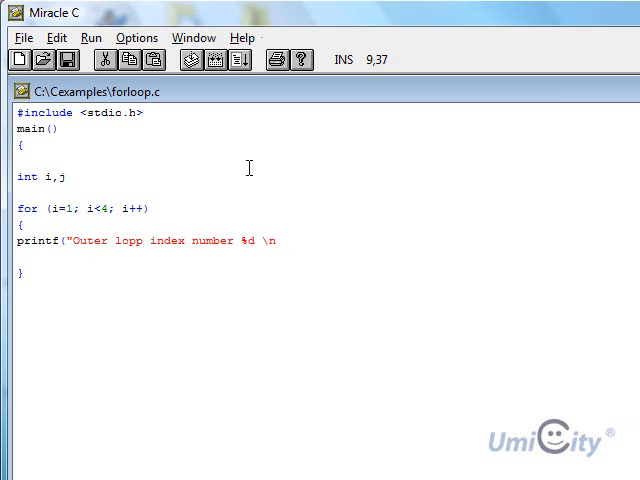
pyautogui.write('"')
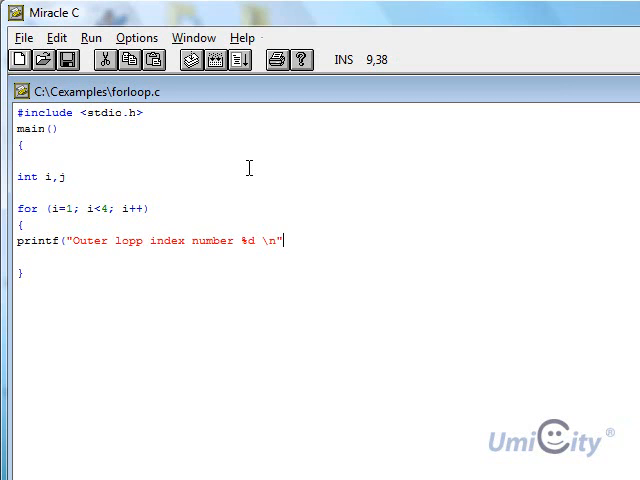
pyautogui.write(', i')
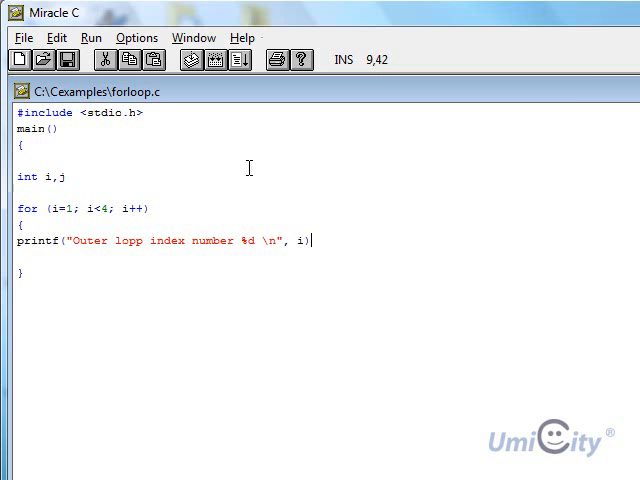
pyautogui.write(';')
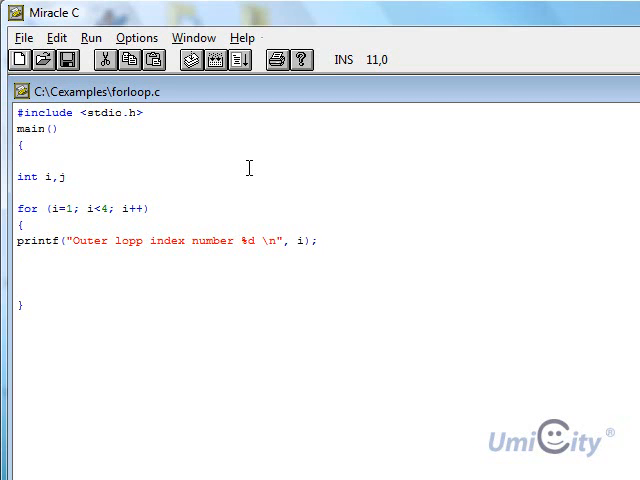
# Write the inner for-loop header "for (j=1; j<4; j++)"
pyautogui.write('for (j')
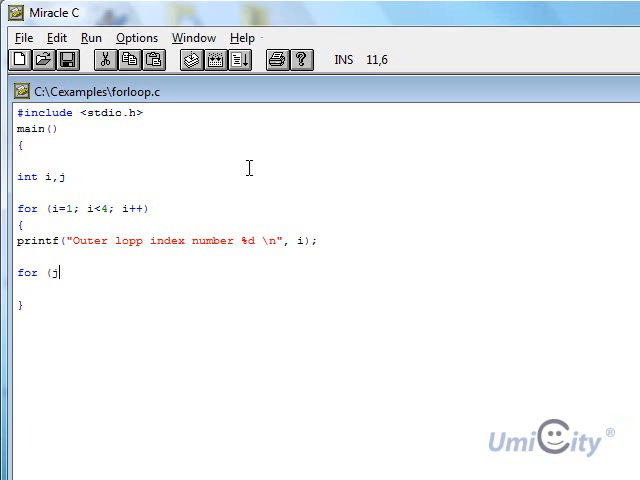
pyautogui.write('=1')
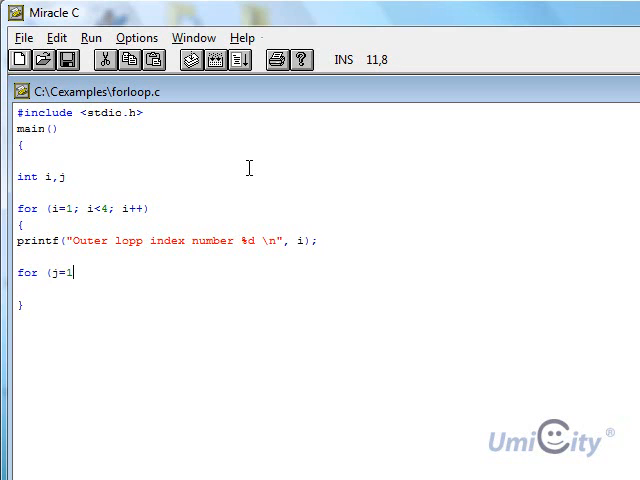
pyautogui.write(';')
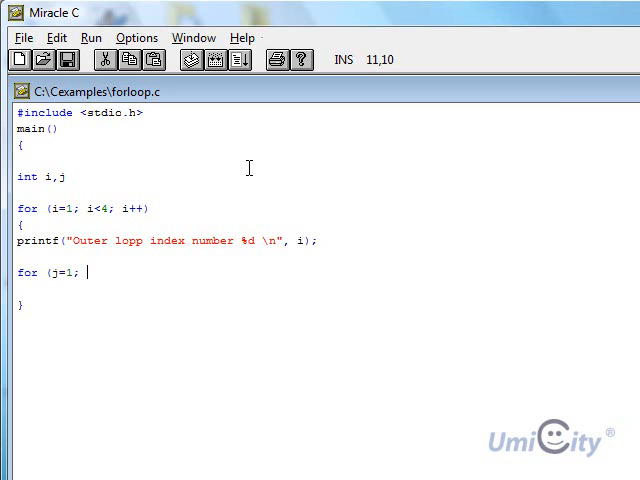
pyautogui.write('j<4')
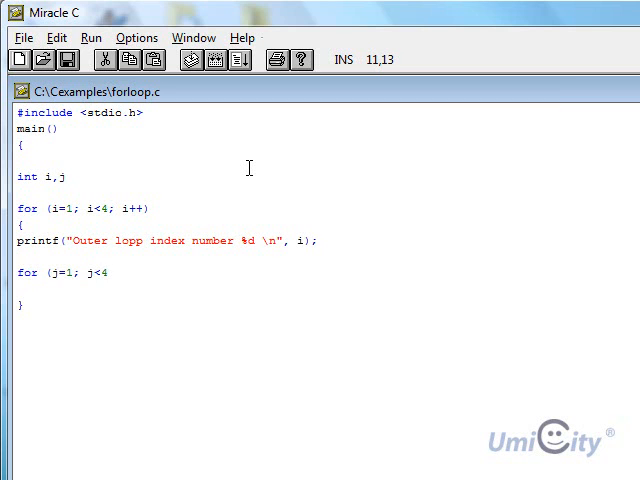
pyautogui.write(';')
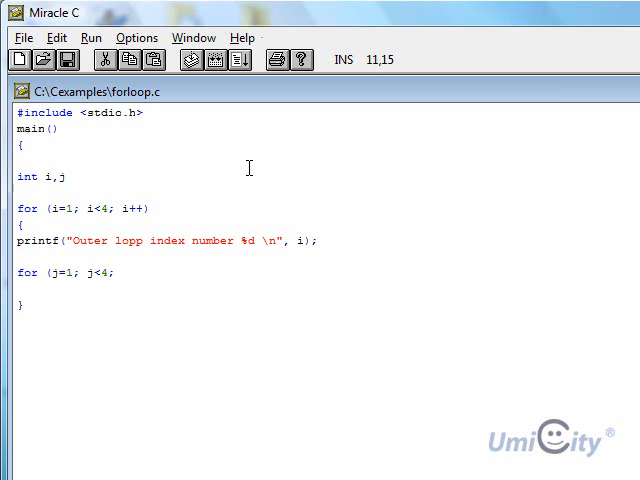
pyautogui.write('j++')
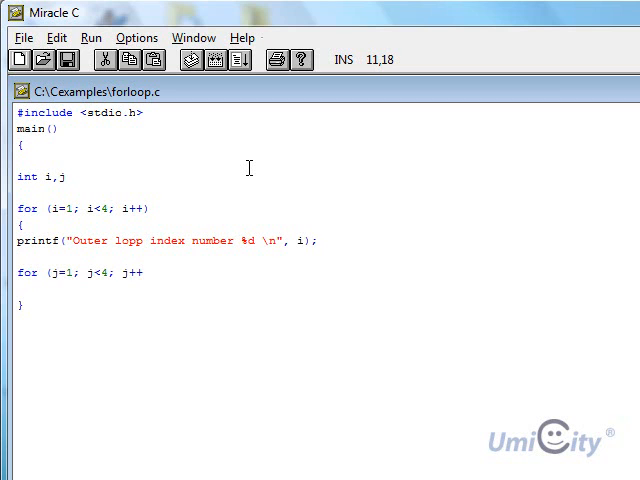
pyautogui.write(')')
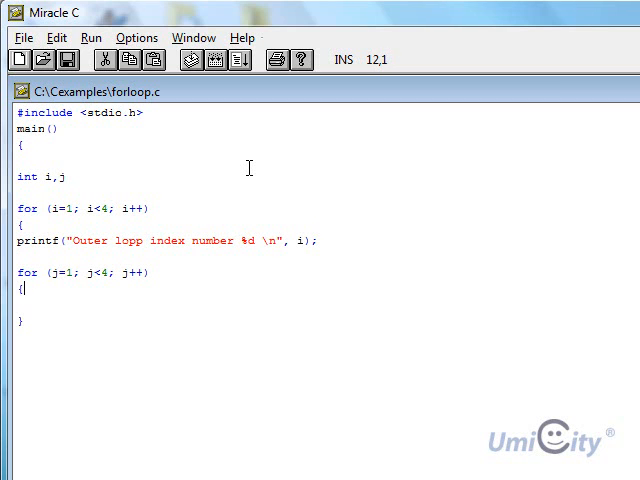
# Write printf("\t Inner loop index number %d \n",j); in the inner loop body
pyautogui.write('print')
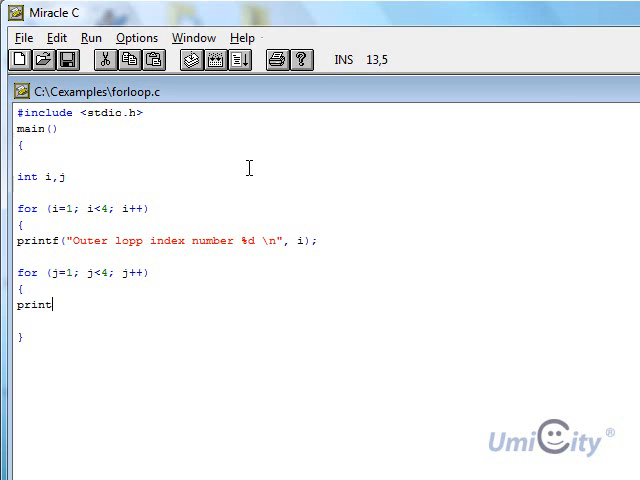
pyautogui.write('f(')
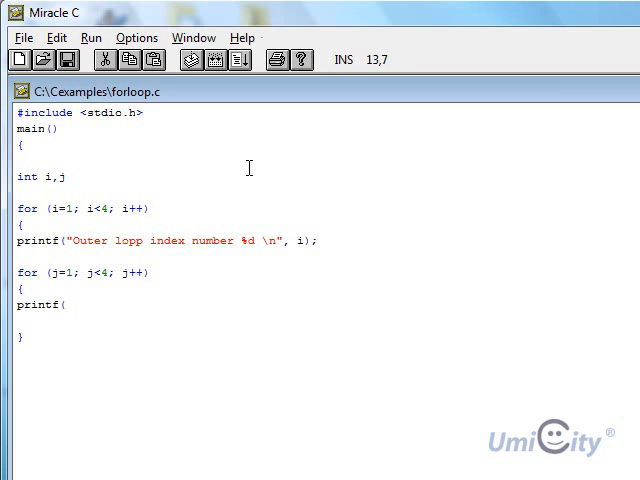
pyautogui.write('"t')
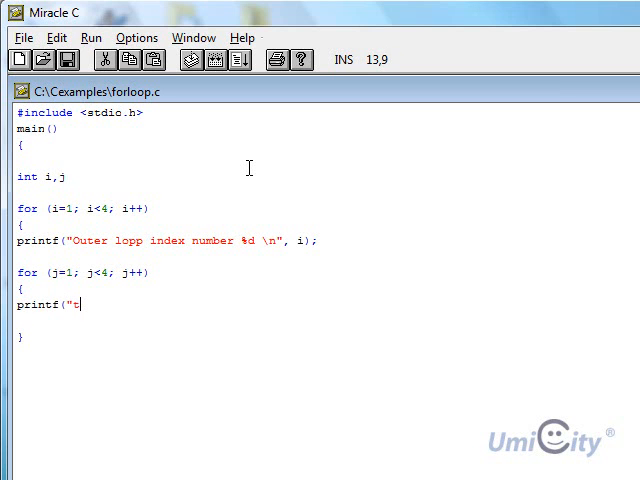
pyautogui.press('Backspace')
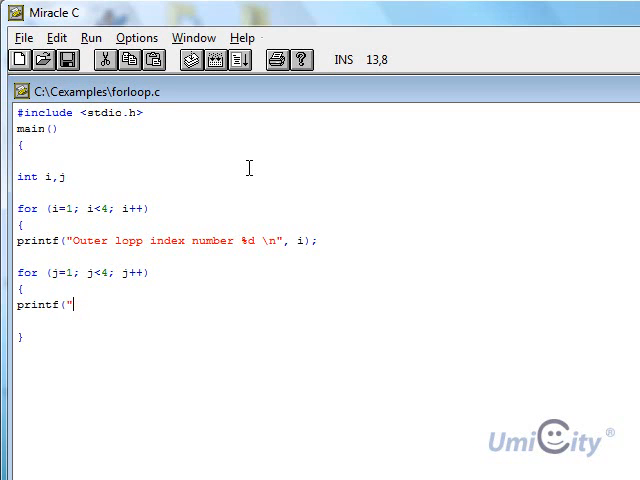
pyautogui.write('\\t')
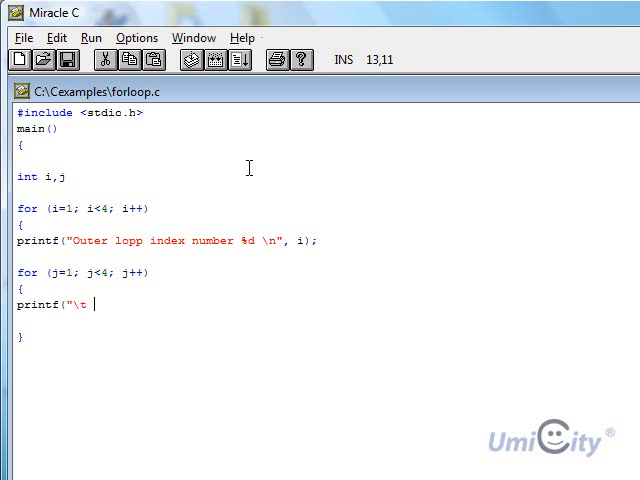
pyautogui.write('Inner')
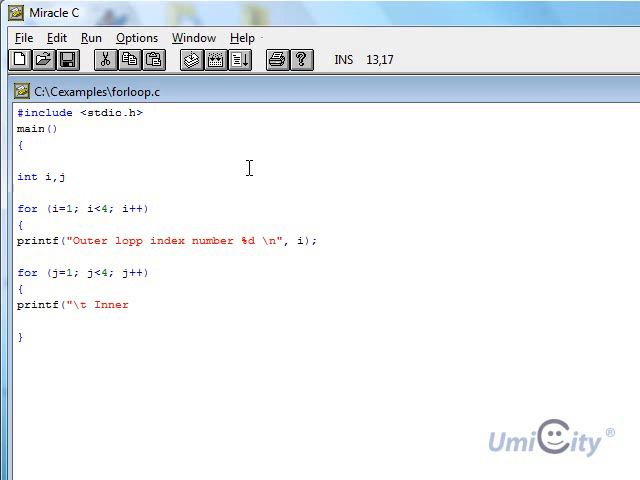
pyautogui.write('loop index')
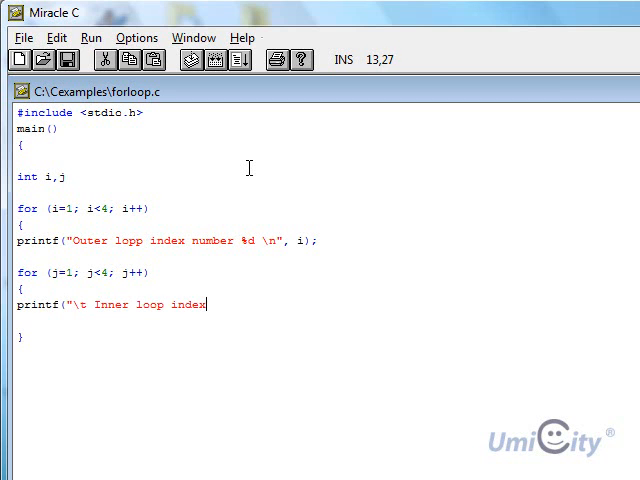
pyautogui.write('nume')
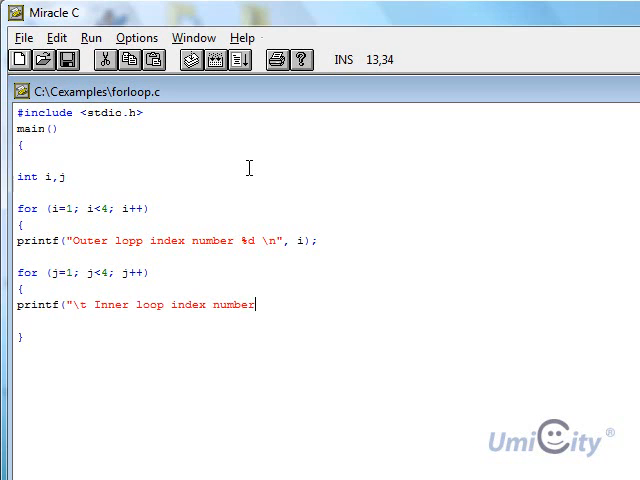
pyautogui.write('%d \\n')
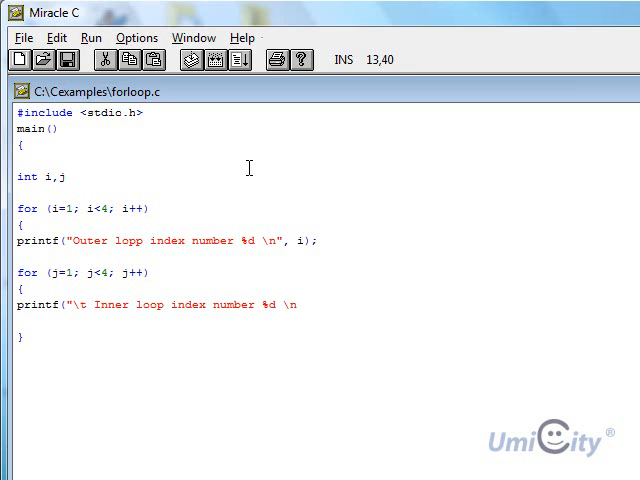
pyautogui.write(',')
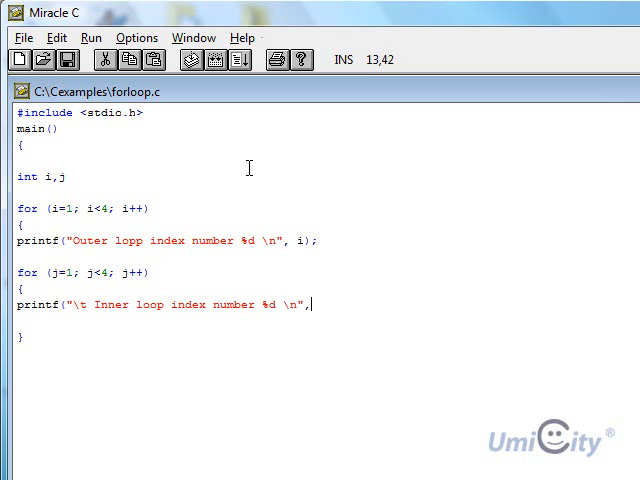
pyautogui.write('j)')
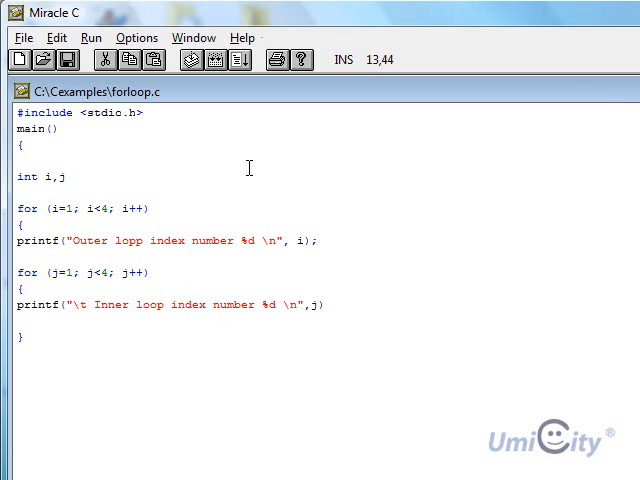
pyautogui.write(';')
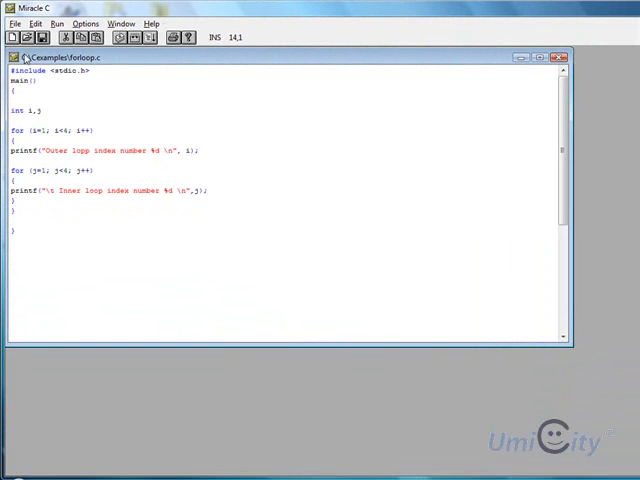
# Save the nested-loop program under the new name forloop2
pyautogui.click(16, 38)
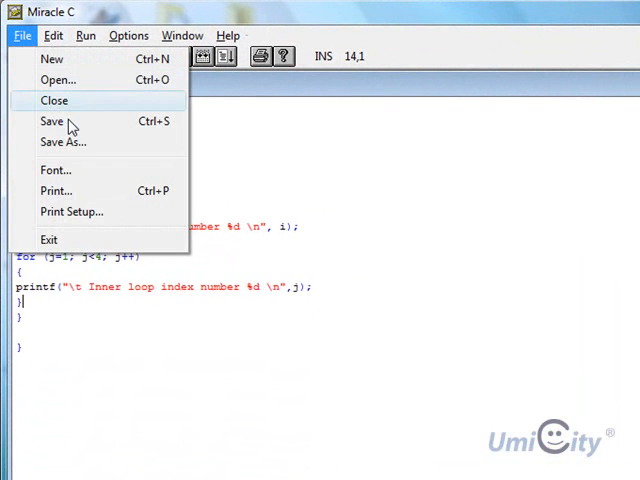
pyautogui.click(64, 140)
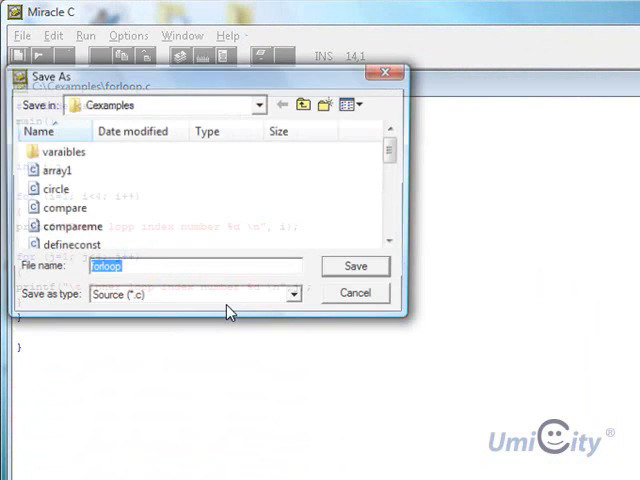
pyautogui.write('forloop2')
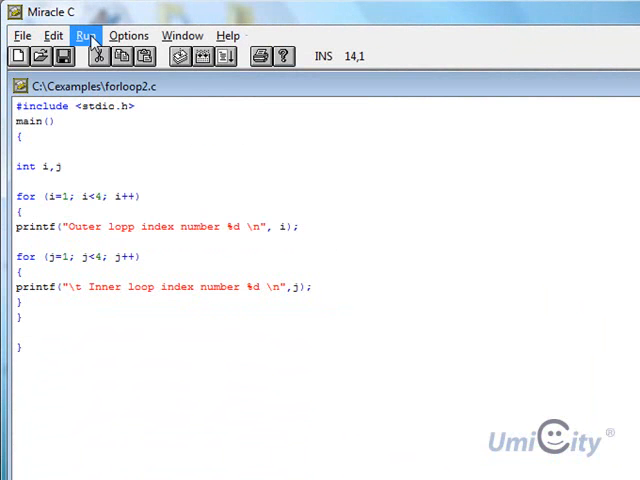
# Compile, add the missing semicolon after int i,j, and rebuild to completion
pyautogui.click(86, 36)
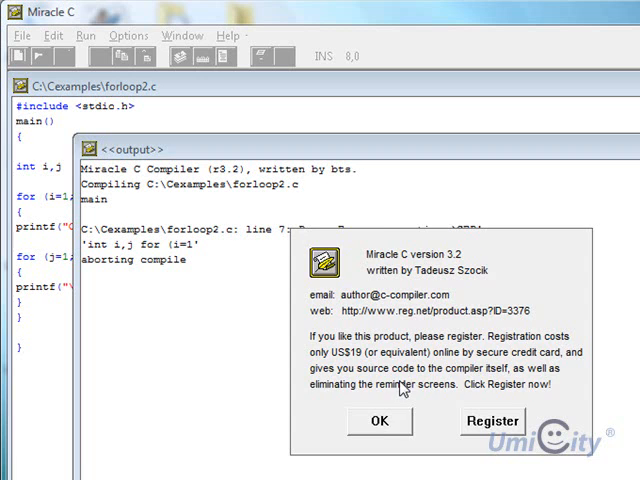
pyautogui.click(370, 420)
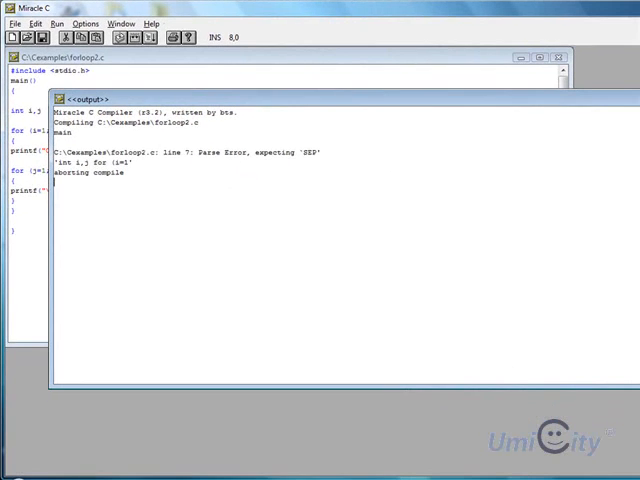
pyautogui.click(560, 56)
pyautogui.write(';')
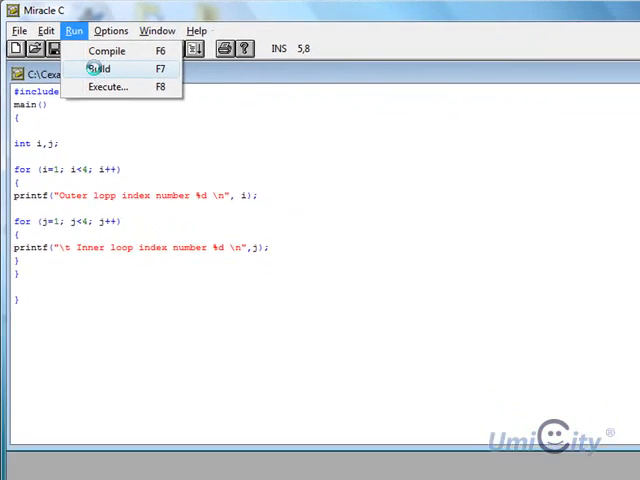
pyautogui.click(102, 68)
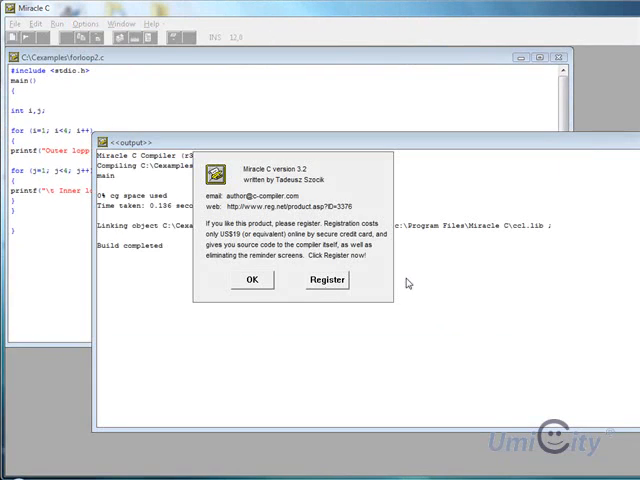
# Run forloop2 in Command Prompt, printing outer lines each followed by three indented inner lines
pyautogui.click(252, 280)
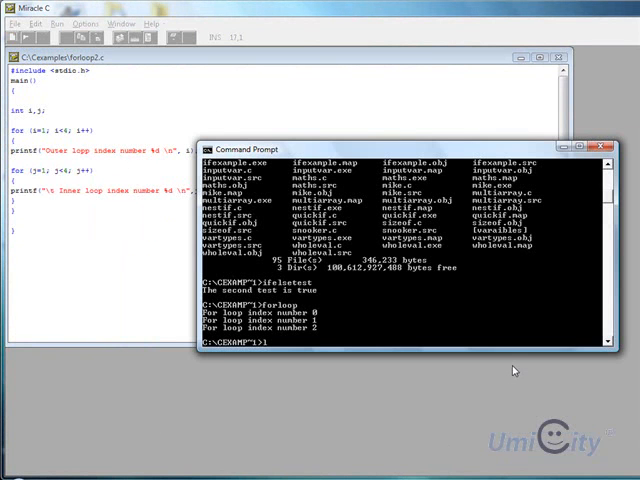
pyautogui.write('orloop2')
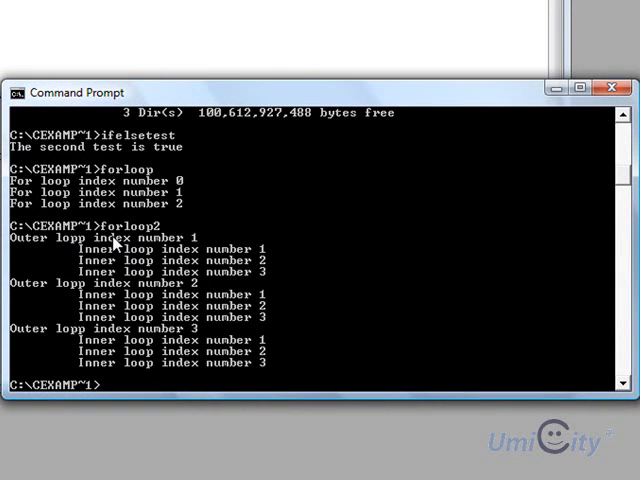
pyautogui.moveTo(198, 252)
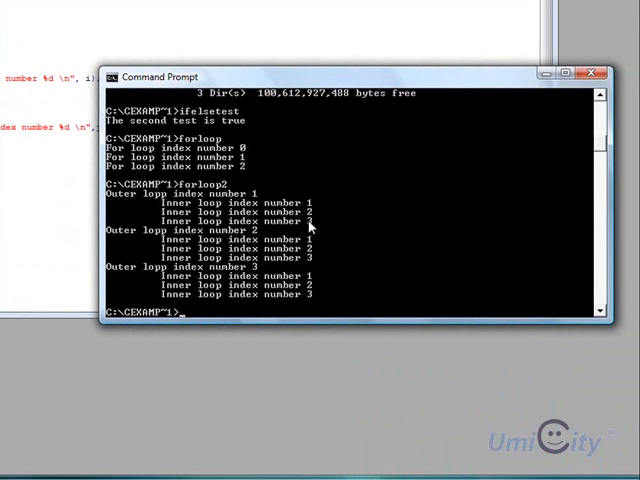
pyautogui.moveTo(124, 244)
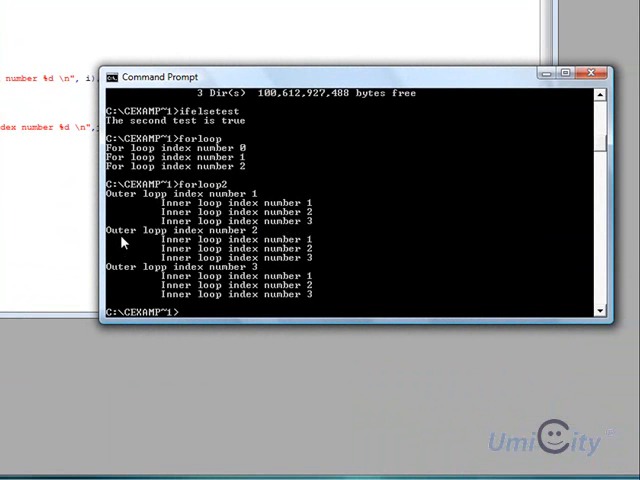
pyautogui.moveTo(236, 244)
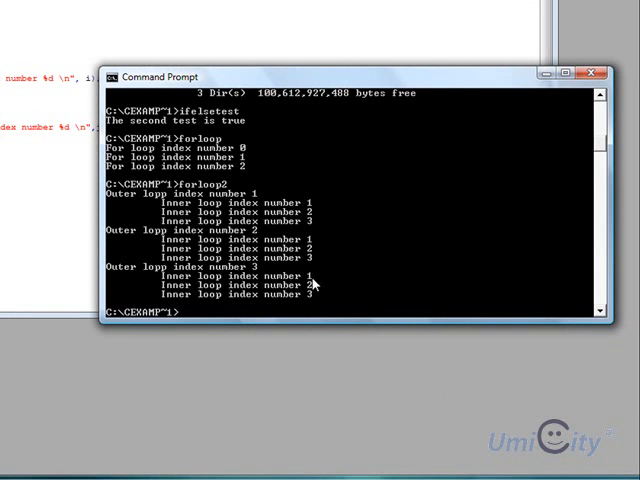
pyautogui.moveTo(228, 228)
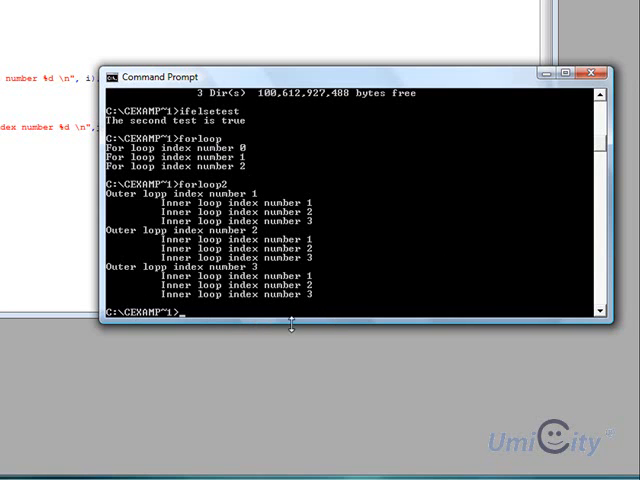
pyautogui.moveTo(232, 320)
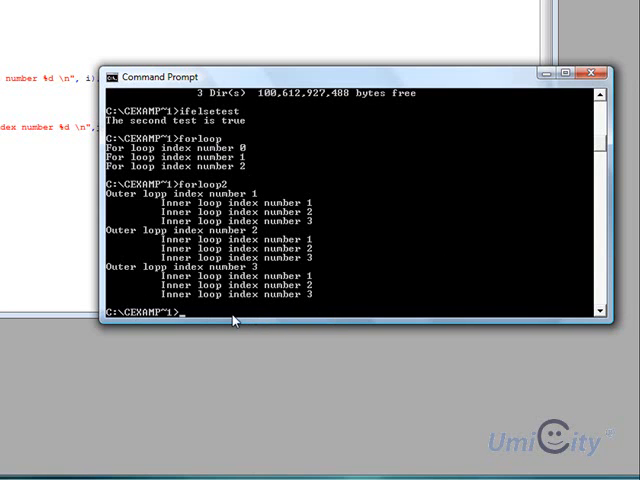
pyautogui.moveTo(292, 420)
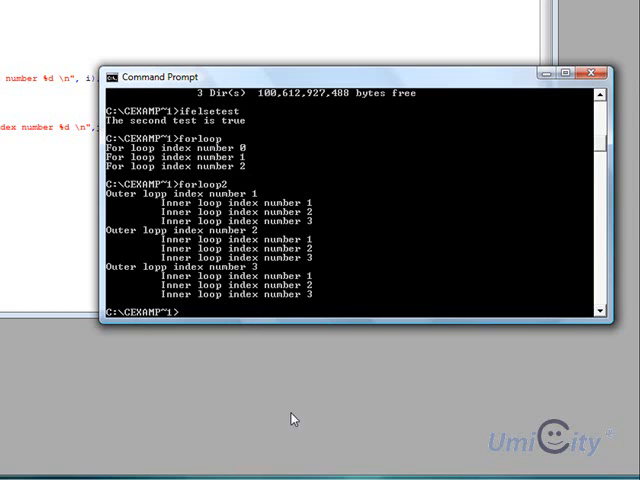